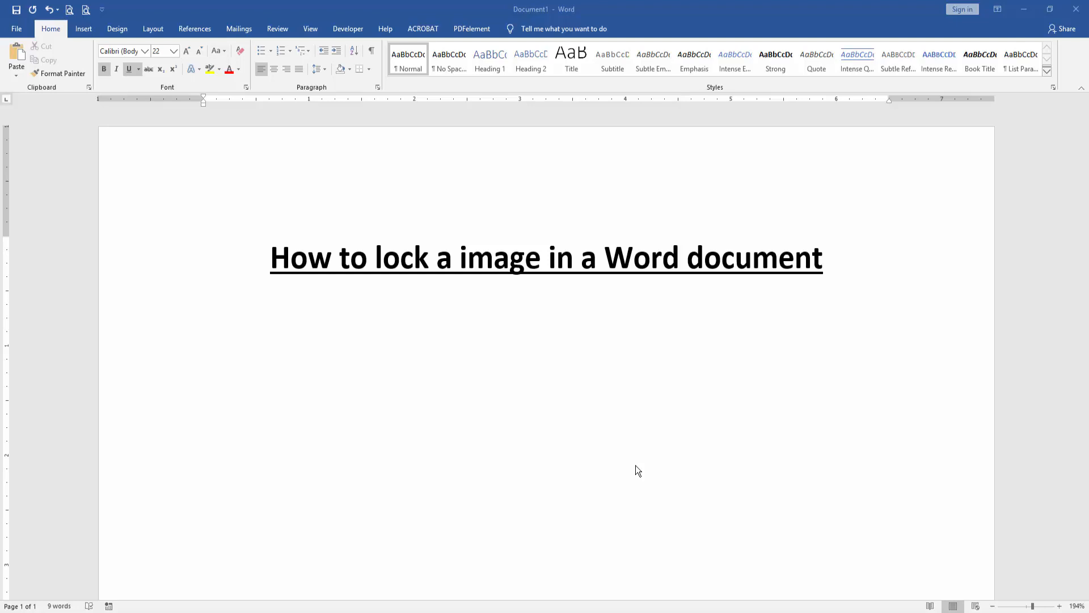
mouse_move(93, 36)
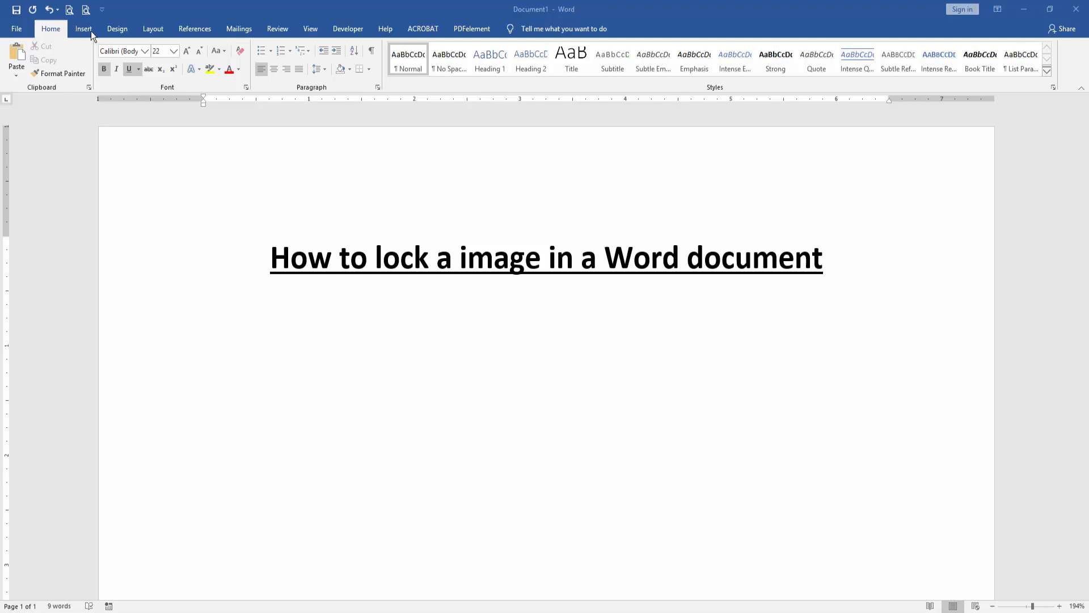
- Insert the fern leaf photo IMG_5337 from the images folder beneath the underlined title
left_click(83, 28)
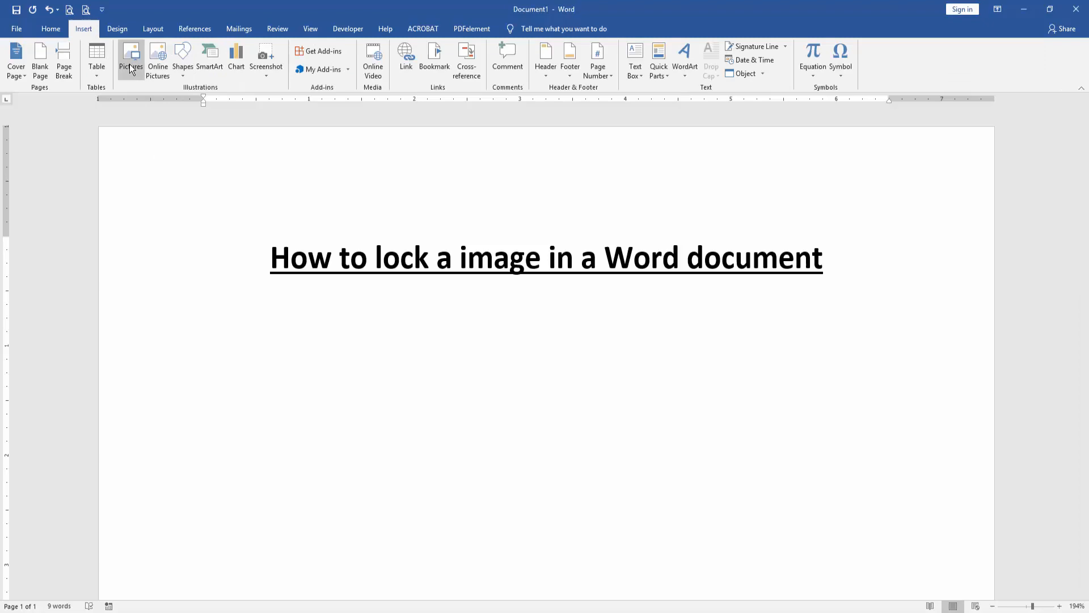
left_click(131, 59)
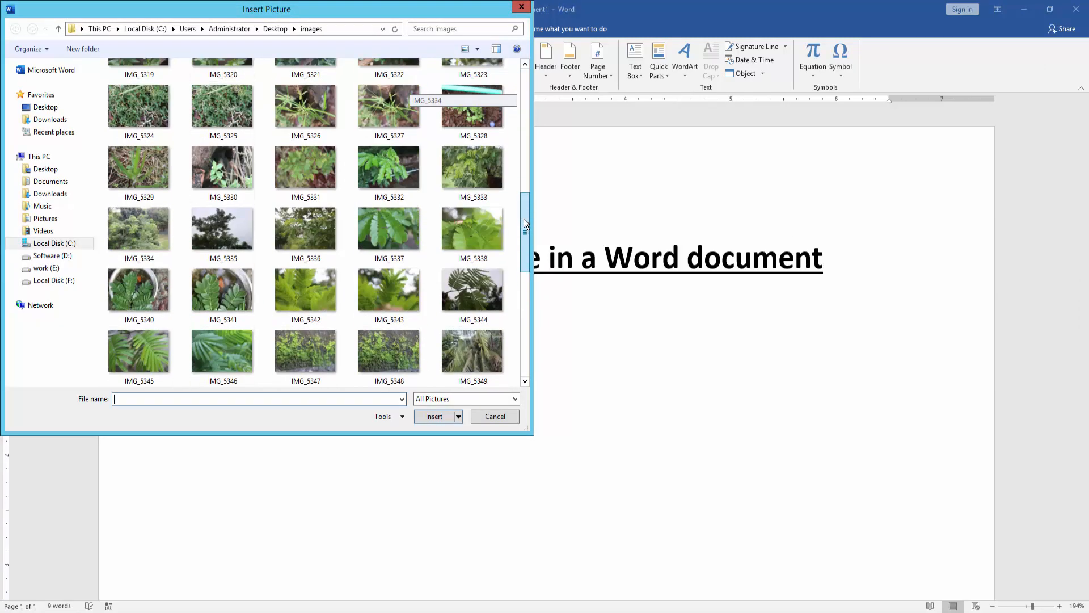
left_click(389, 232)
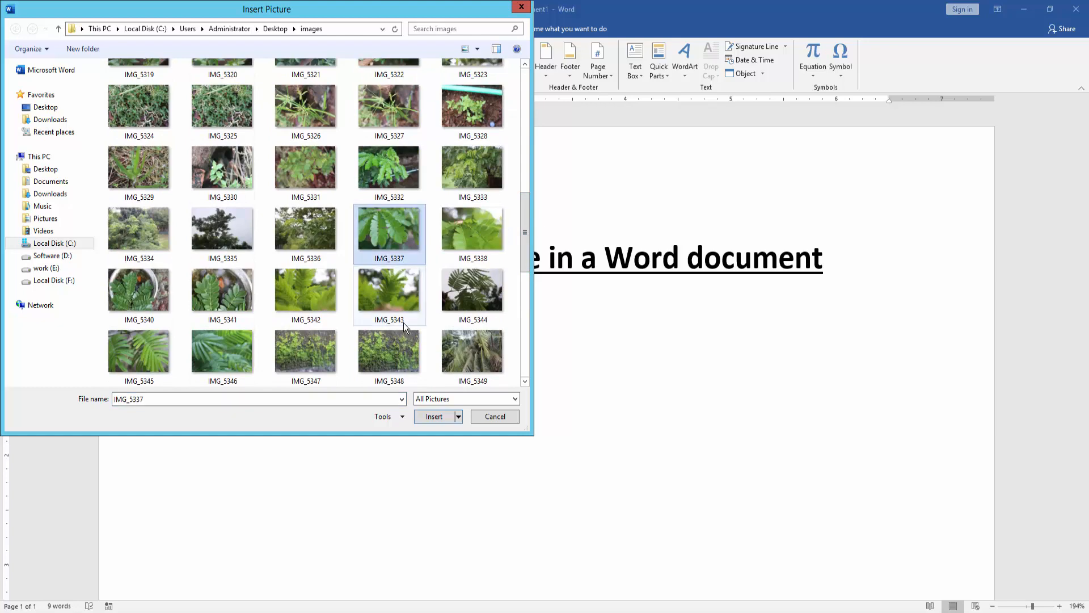
left_click(494, 416)
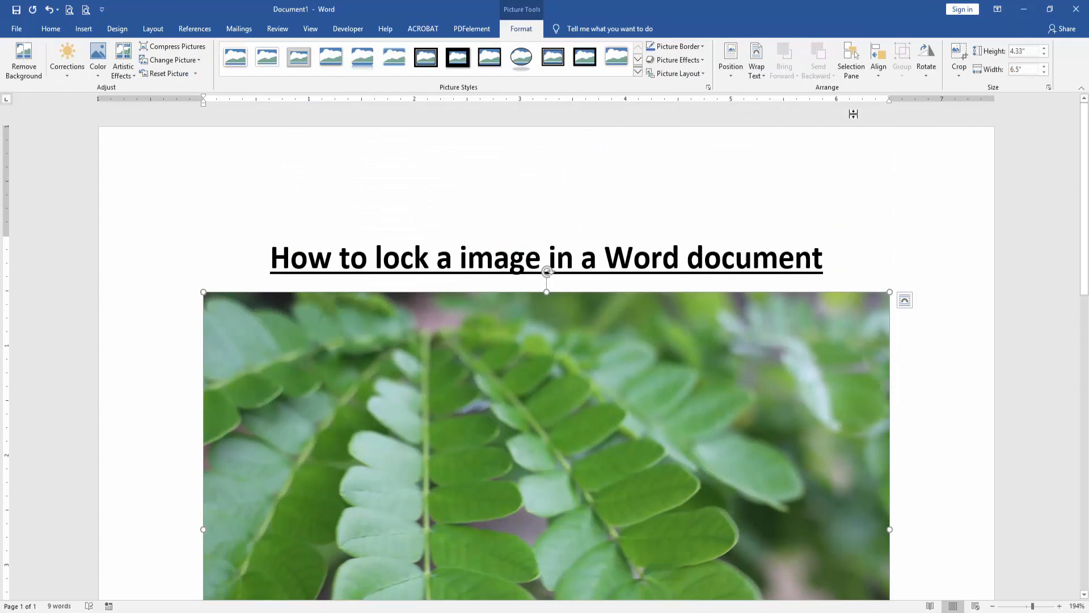
- Show the Selection Pane, select Picture 10 and use Hide All so only the title stays visible
left_click(850, 59)
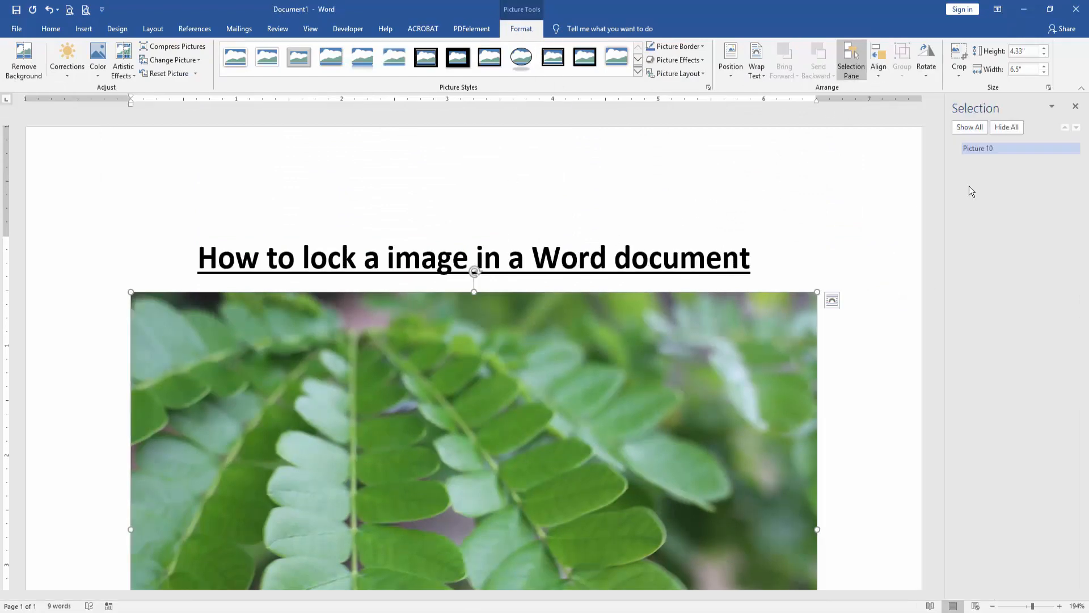
double_click(979, 148)
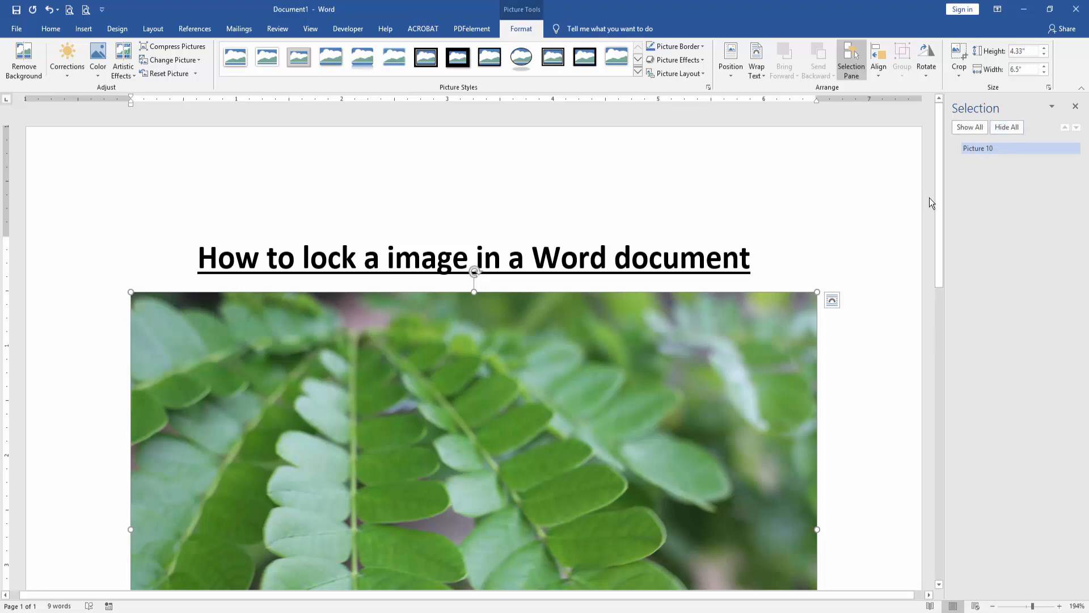
left_click(756, 59)
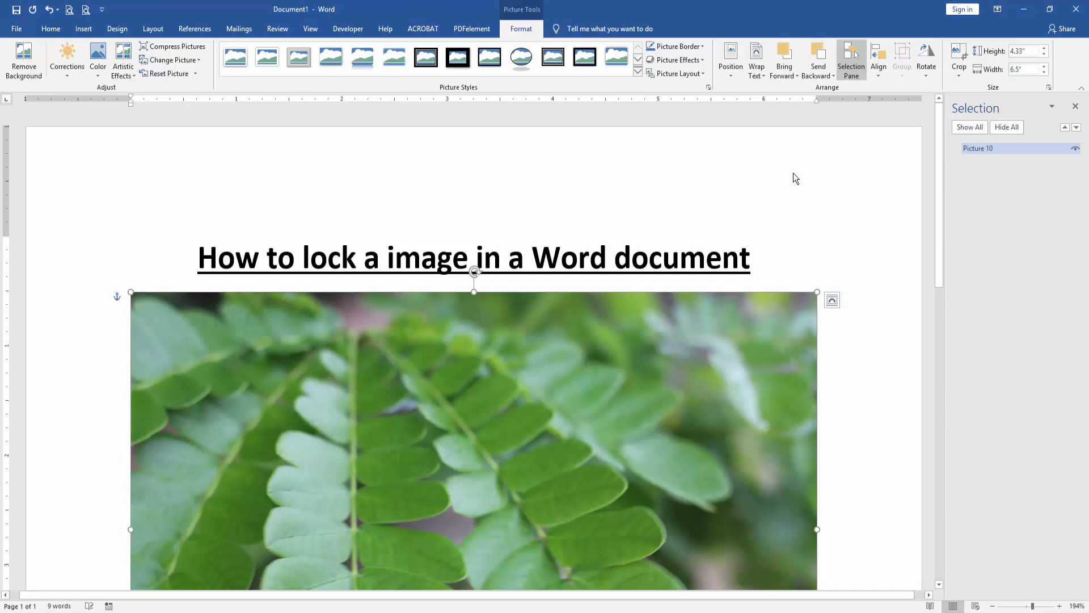
left_click(1007, 127)
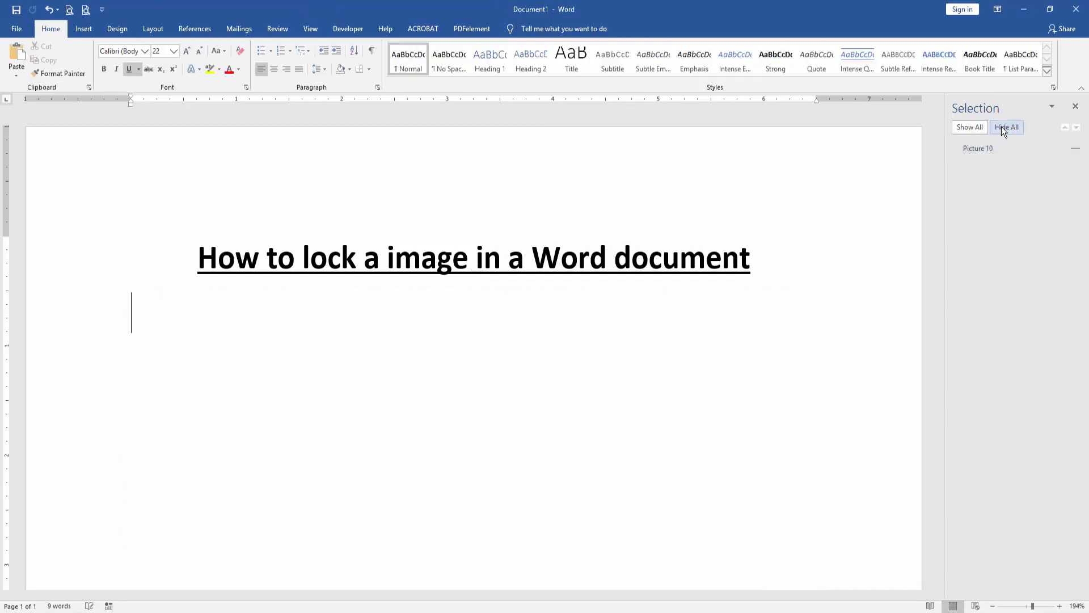